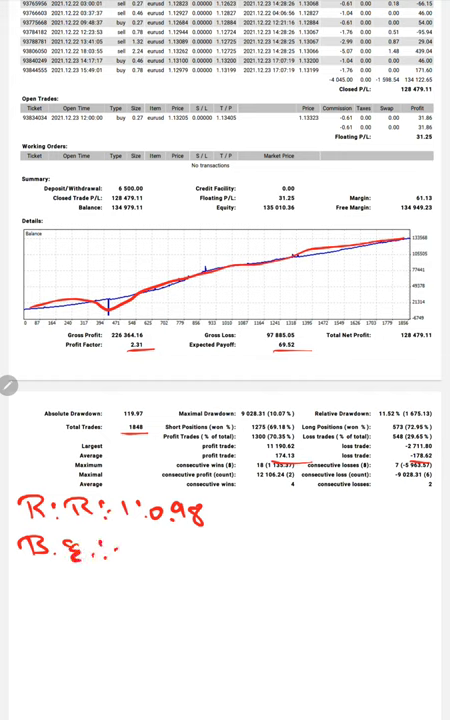
Handwrite in red: B.E. 50.5%, Acc 70%, and 20% on the line below R:R 1:0.98
{"action": "type", "text": "50.9%"}
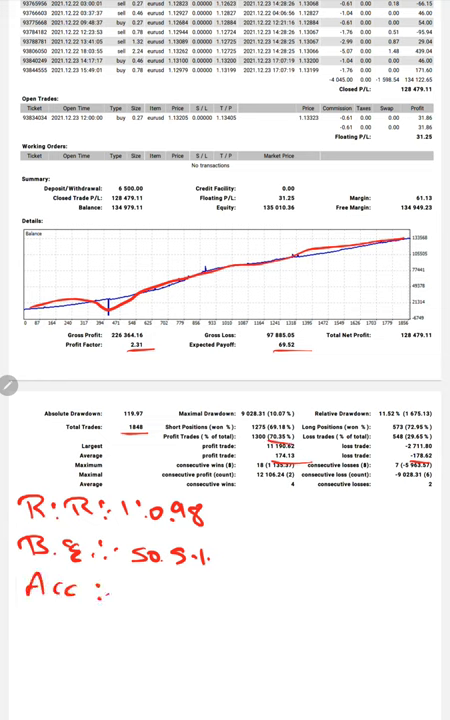
{"action": "type", "text": "70.1"}
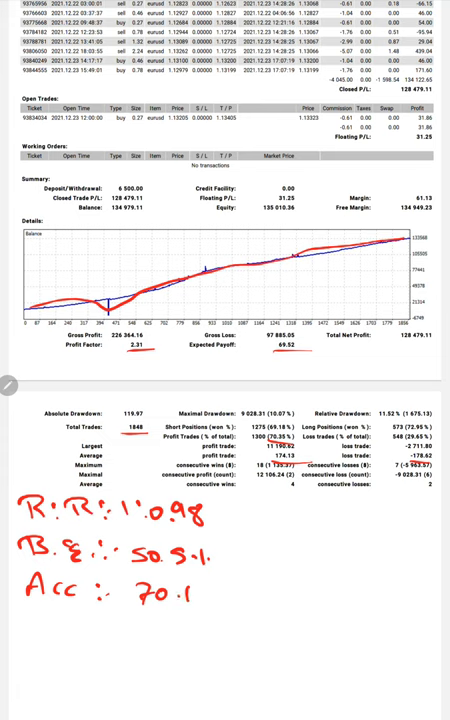
{"action": "type", "text": "20·1"}
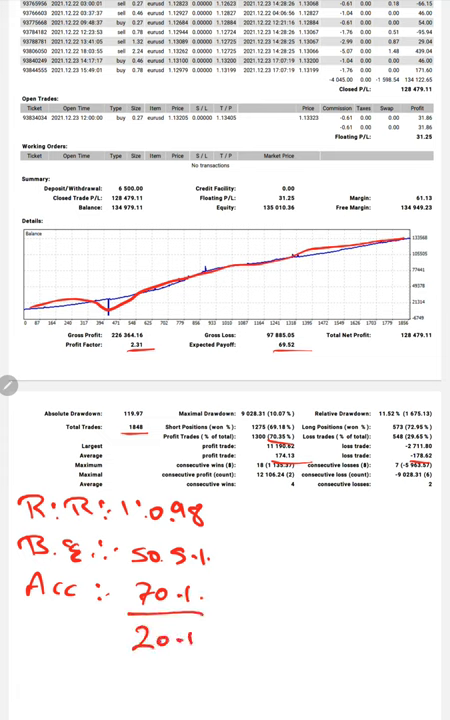
{"action": "left_click_drag", "start_coordinate": [196, 610], "coordinate": [216, 636]}
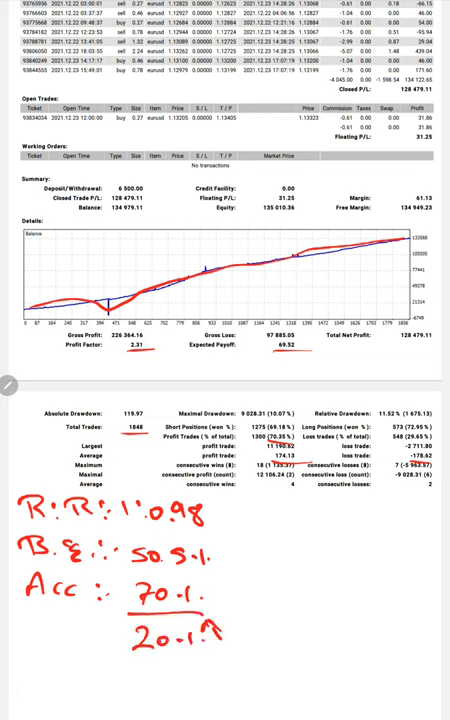